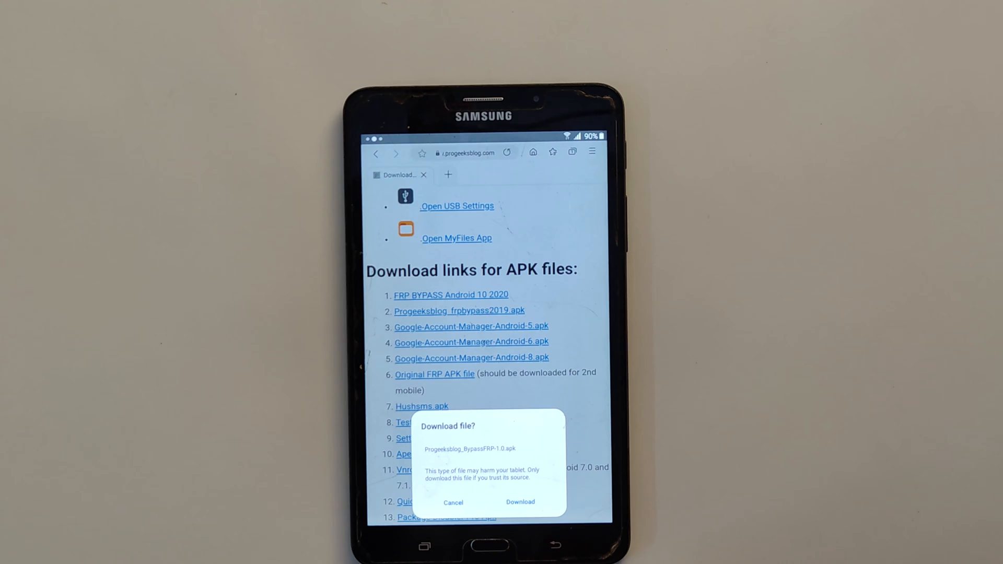
Re-enter the Wi-Fi password, connect, and reach the Google account verification screen
click(520, 501)
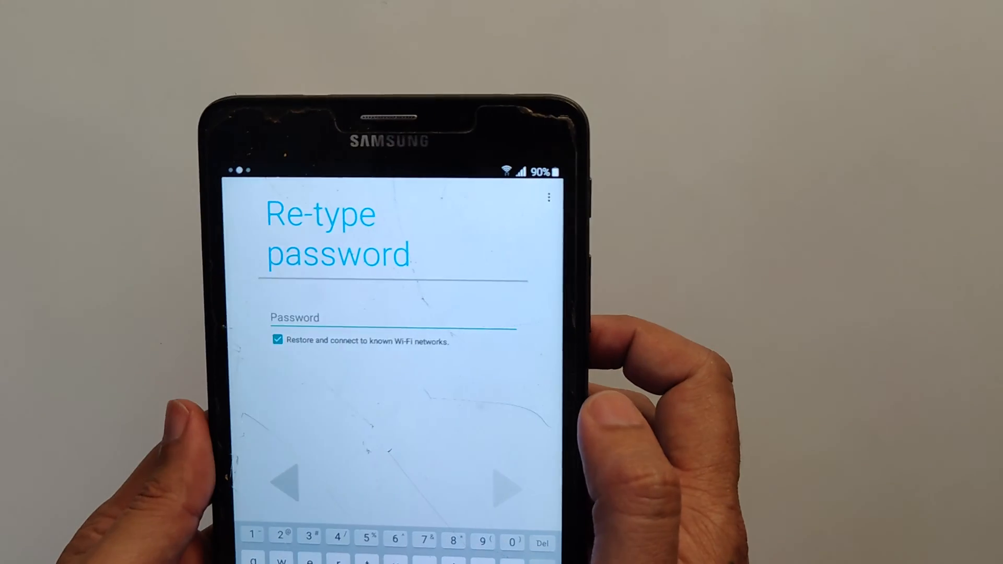
click(549, 197)
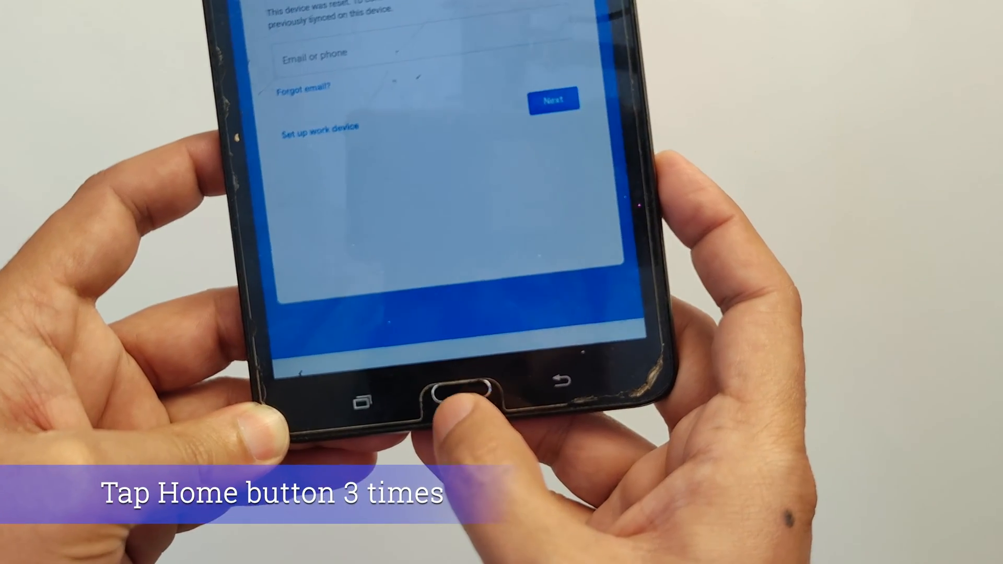
Turn on the TalkBack screen reader from the account sign-in screen
click(464, 397)
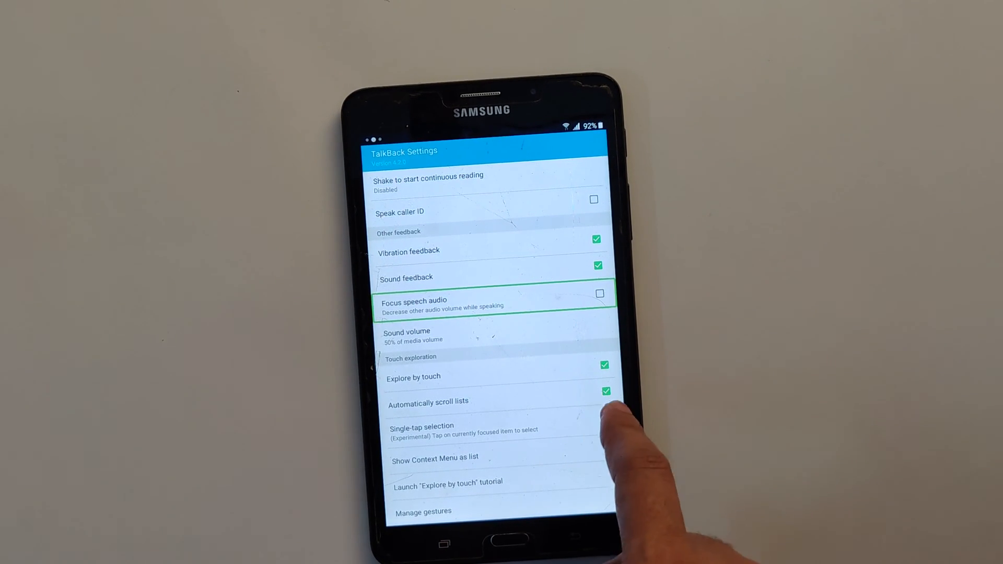
Reach the Samsung text-to-speech engine settings from TalkBack Settings, heading toward Galaxy Store
click(448, 427)
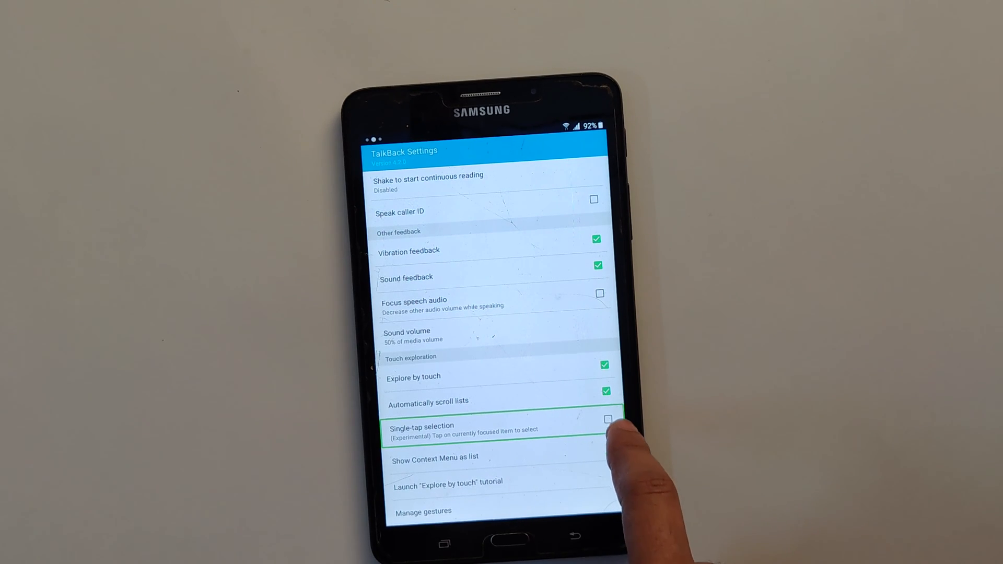
click(608, 419)
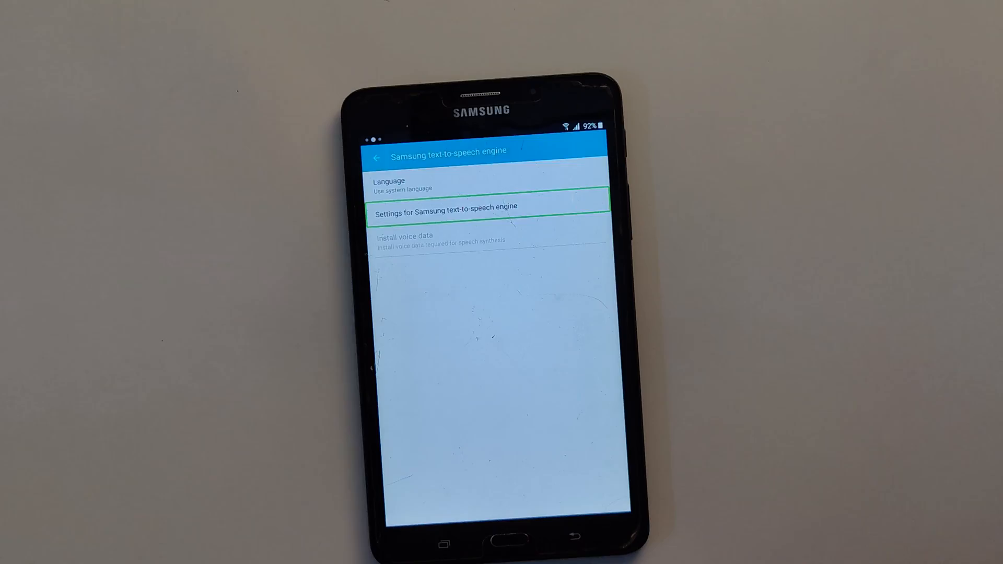
click(445, 212)
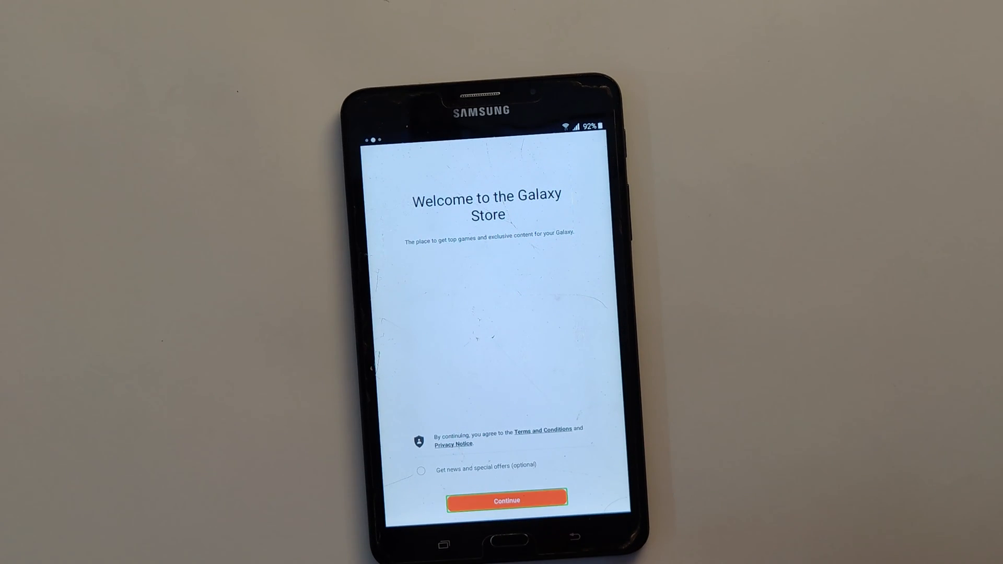
Accept the Galaxy Store welcome terms with Continue and enter the store
click(506, 501)
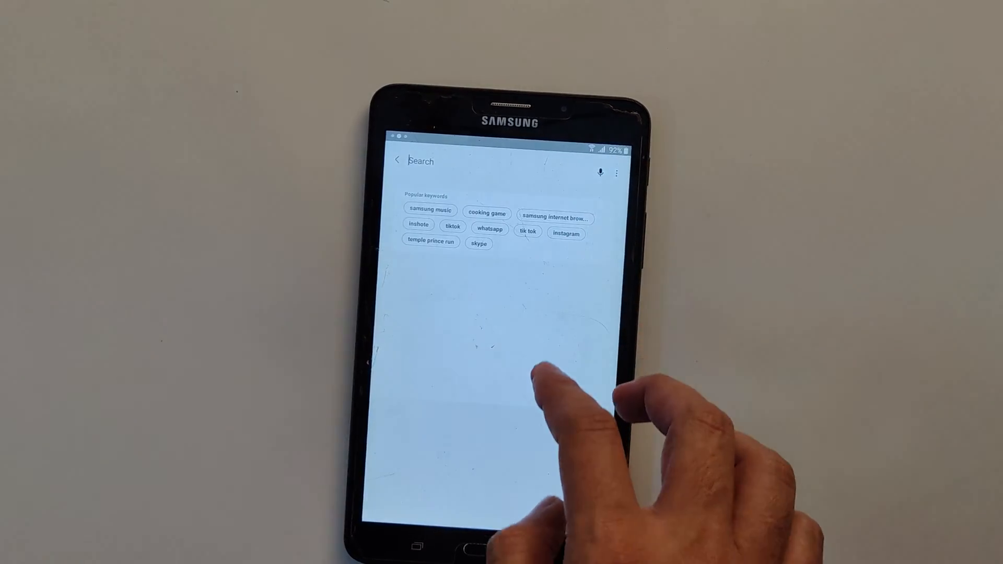
Find Samsung Internet Browser via the popular keyword, allow permissions and download its update
click(422, 161)
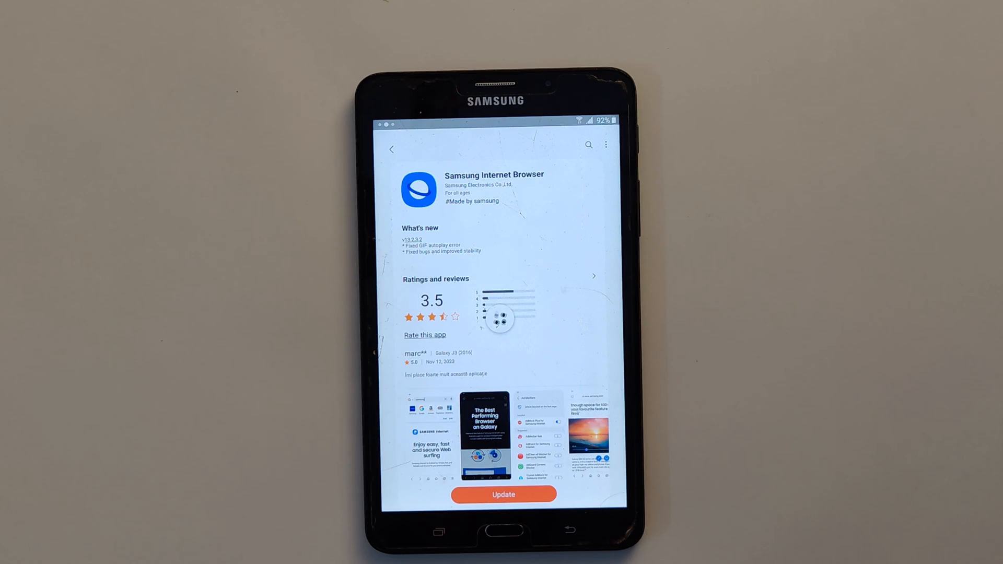
click(503, 494)
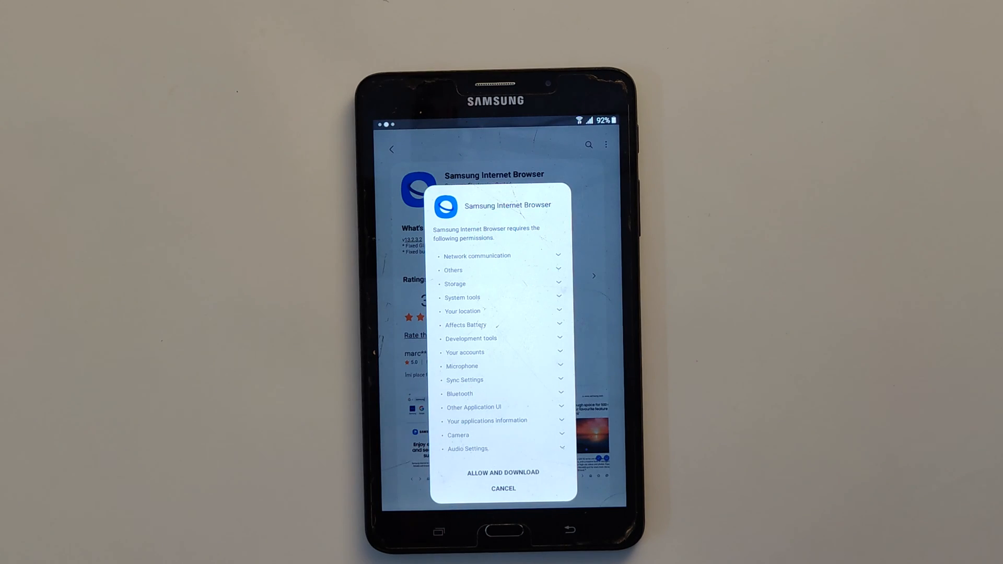
click(503, 472)
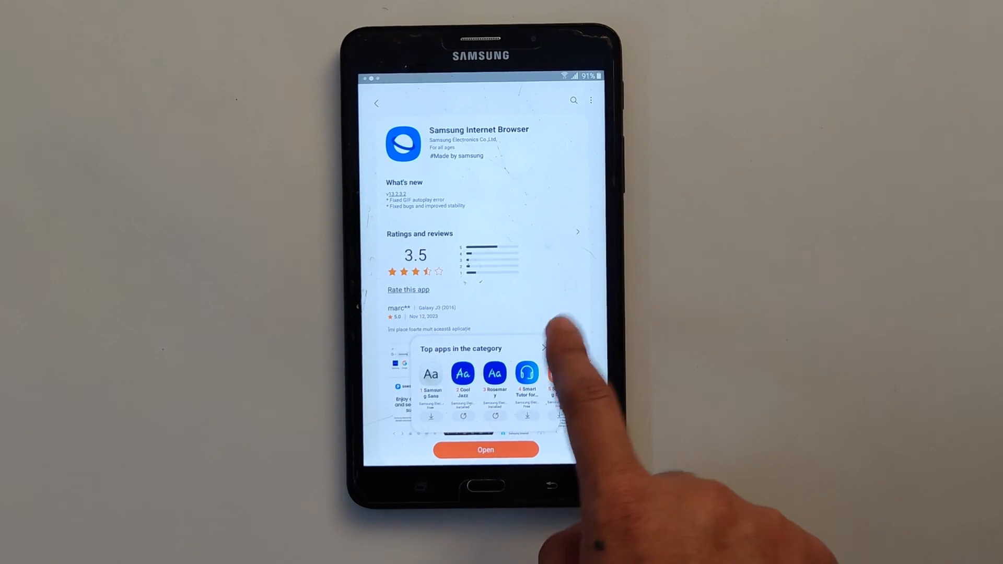
Enter progeeksblog.com/bypass in the address bar and load the FRP bypass article
click(486, 449)
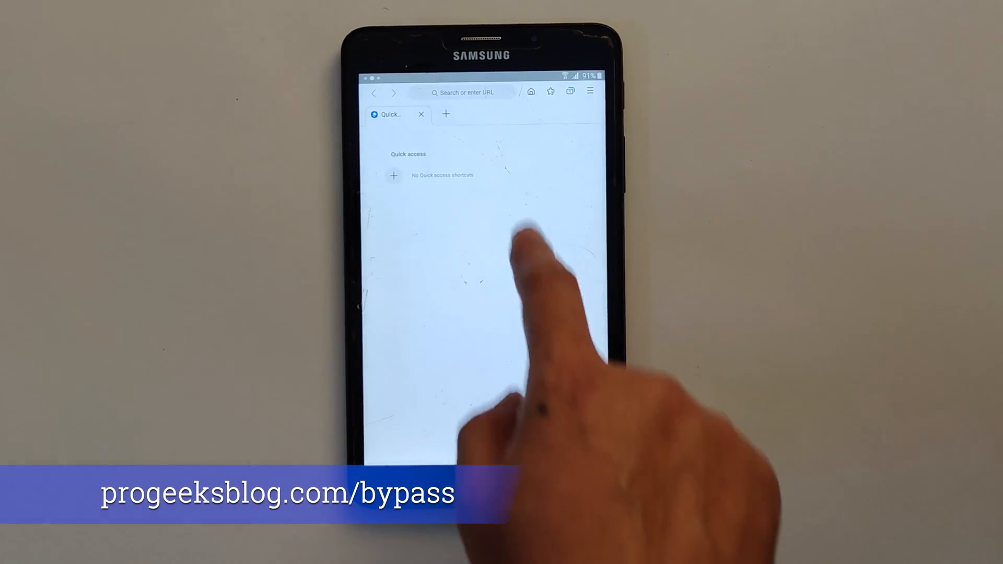
click(470, 92)
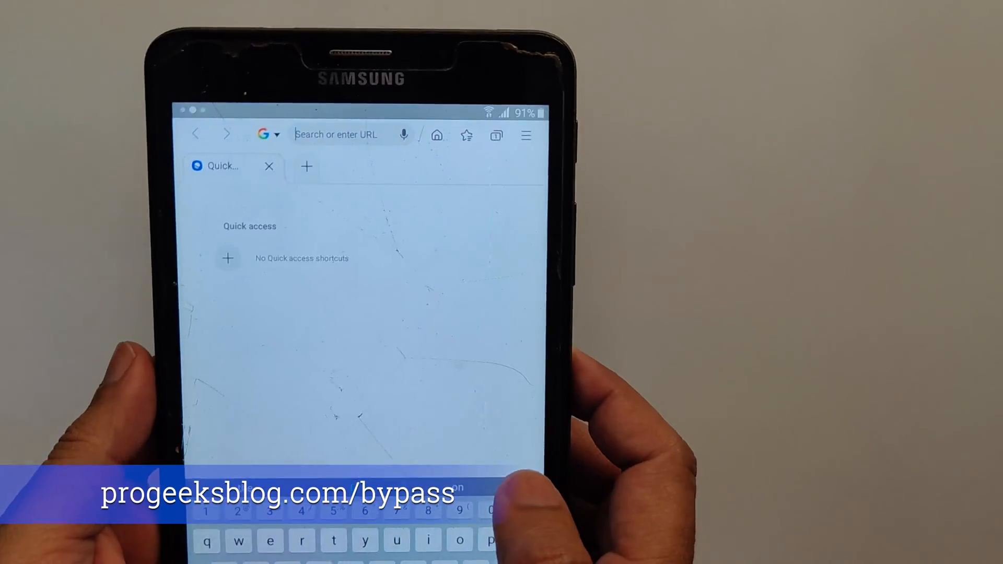
text(p)
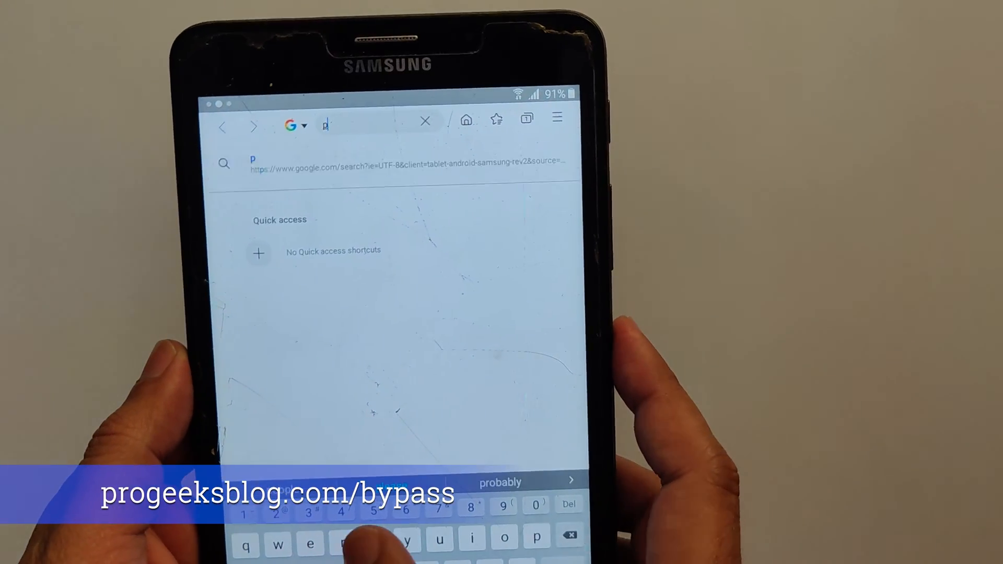
text(rog)
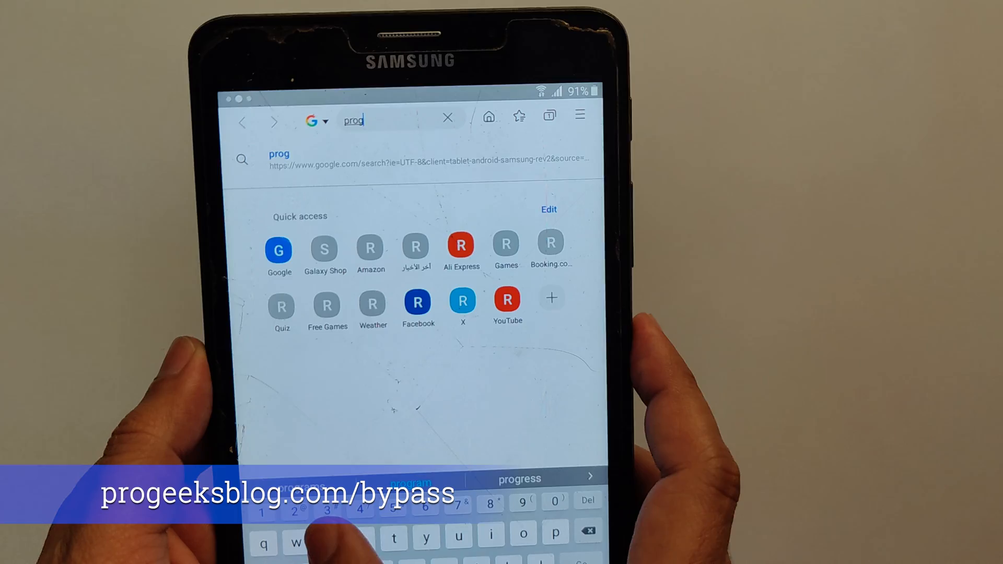
text(eek)
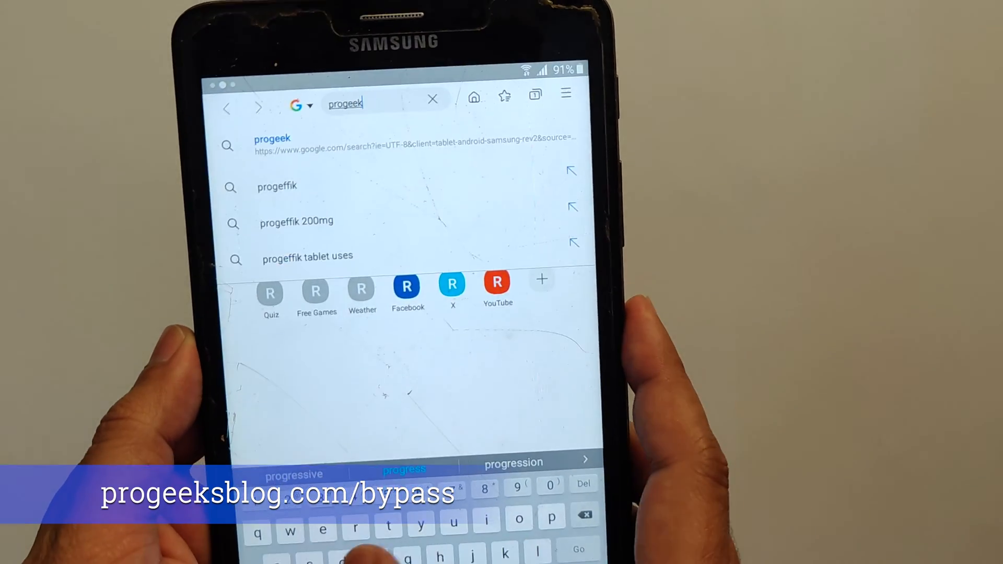
text(sblog.com)
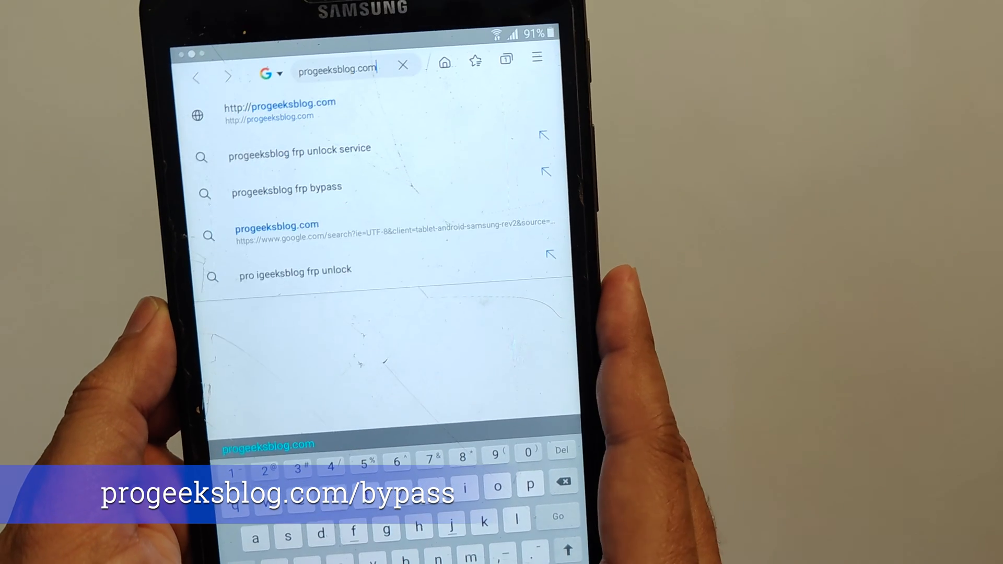
text(/)
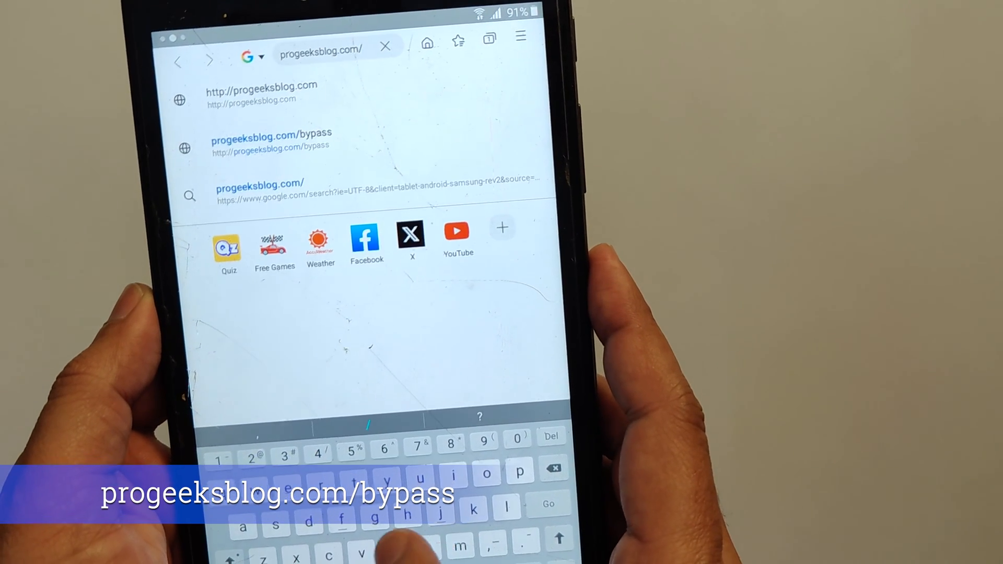
text(b)
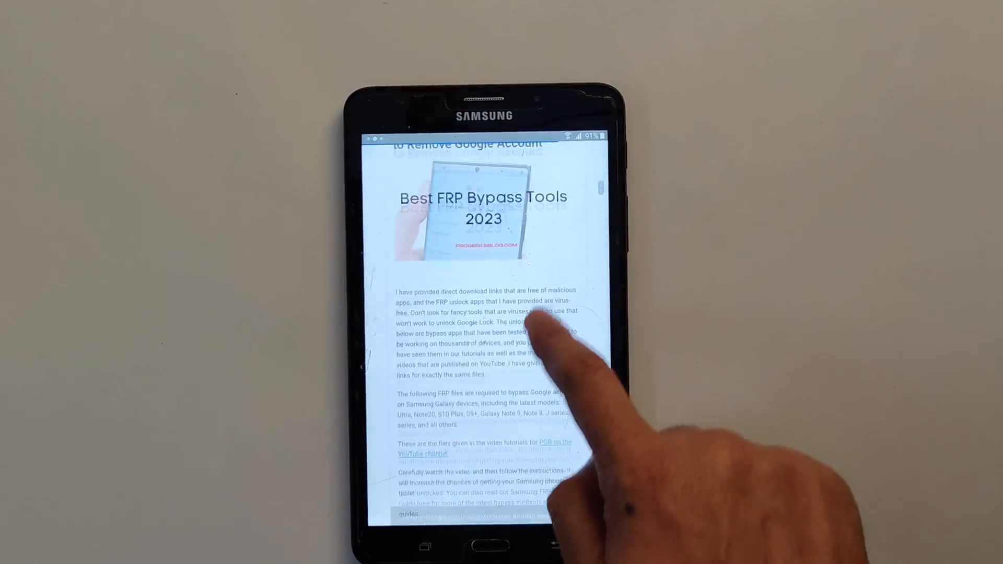
Scroll to the APK download links, download the APK and open the downloaded file
scroll(up, 3)
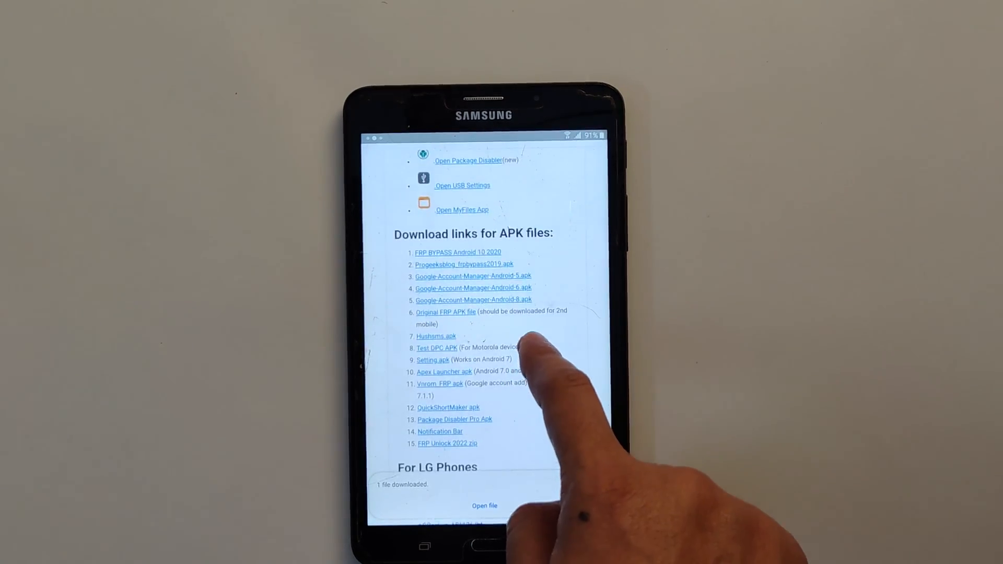
click(592, 152)
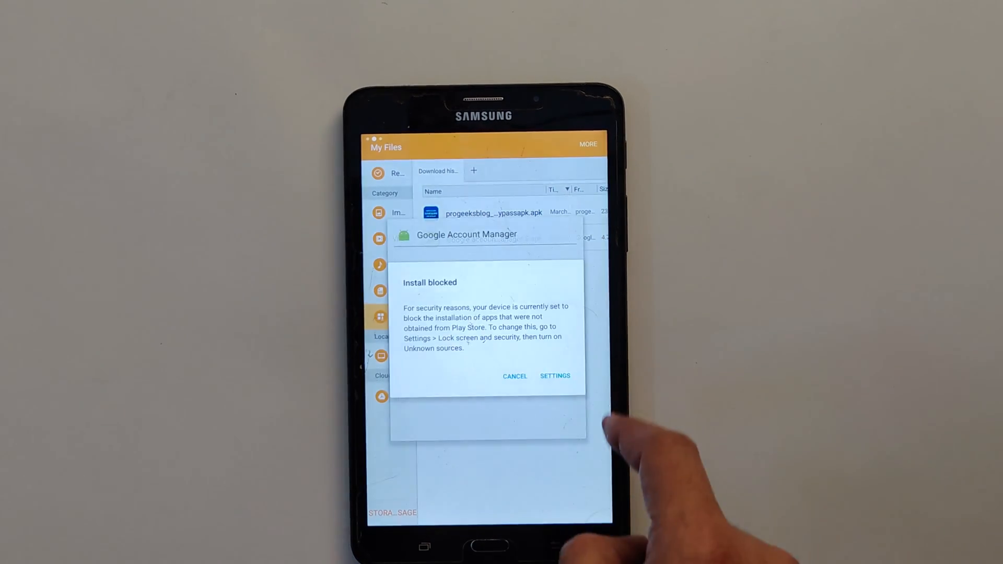
Enable Unknown sources in security settings so the Google Account Manager APK can install
click(554, 375)
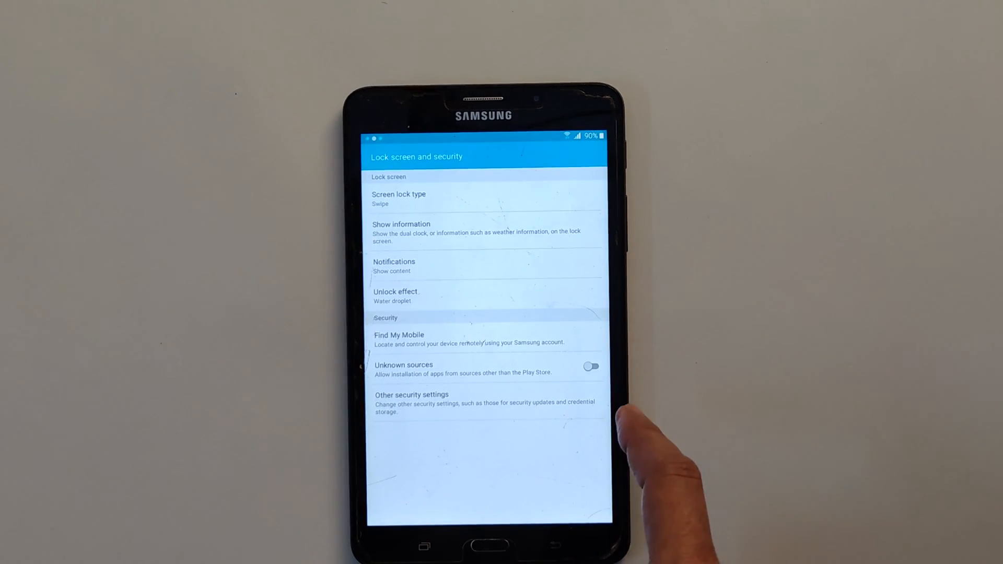
click(589, 365)
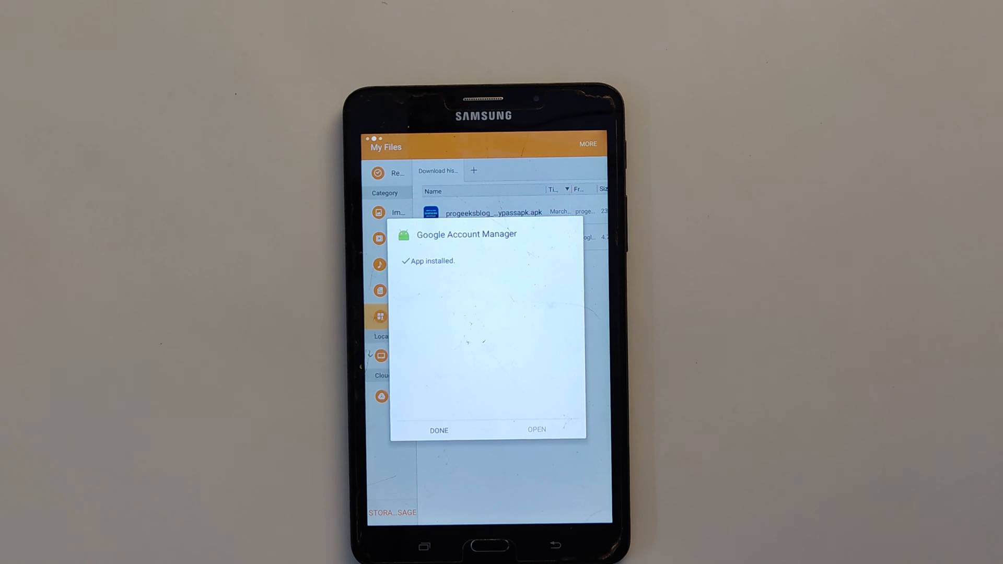
Finish the installer with Done and download the FRP bypass tool from the links list
click(439, 431)
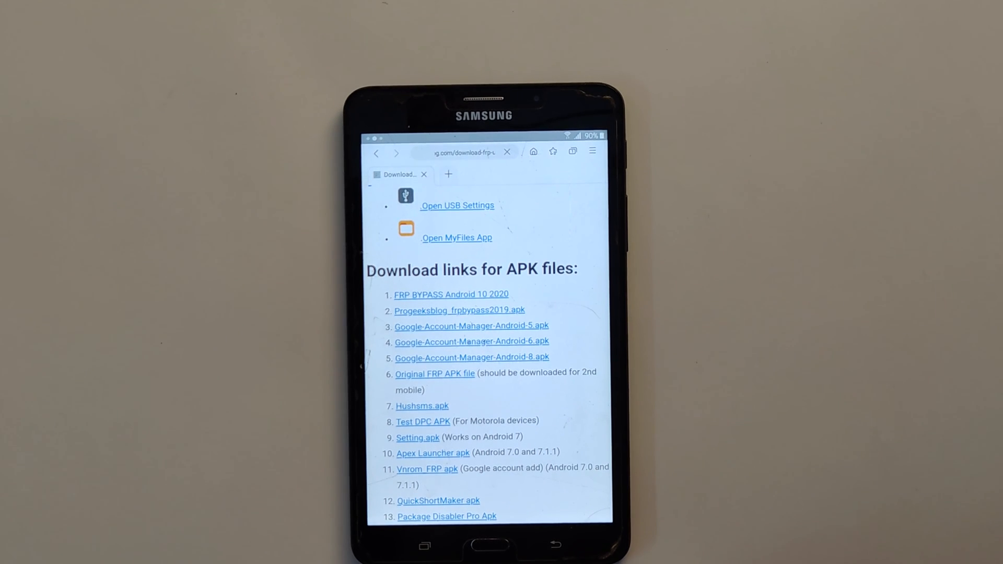
click(460, 310)
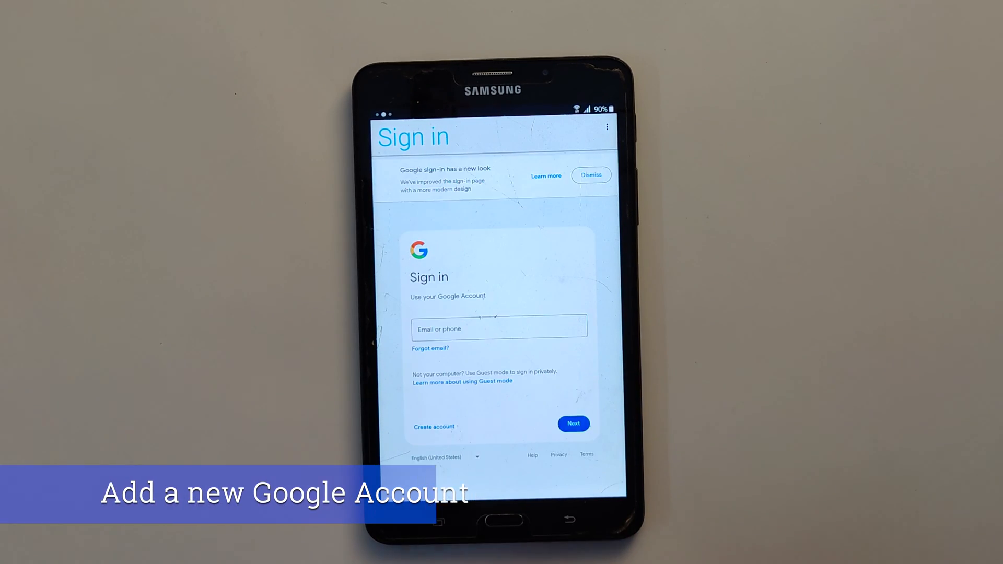
Enter the new Google account's email starting with 'alna' in the sign-in field
click(500, 330)
text(hiaim)
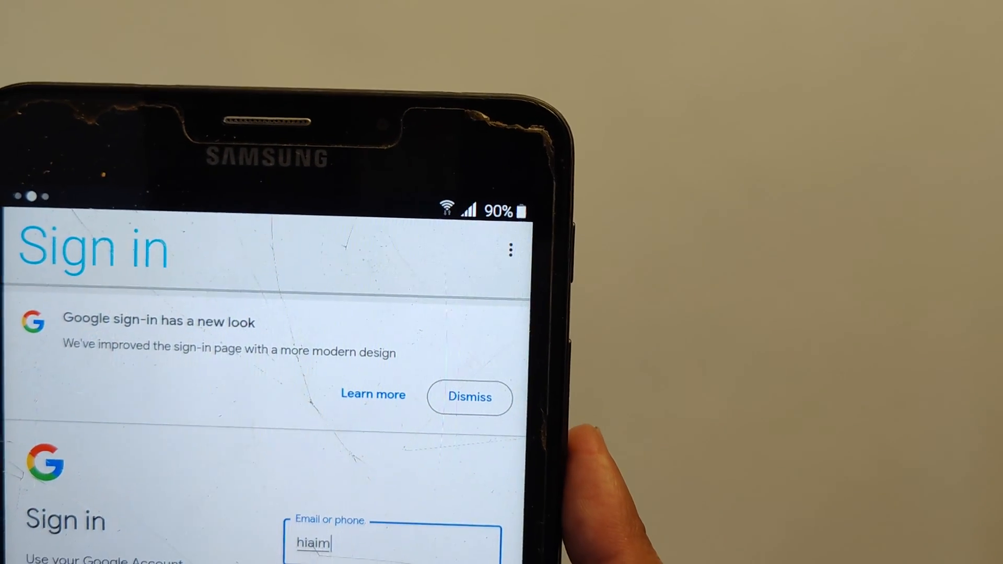
text(alna)
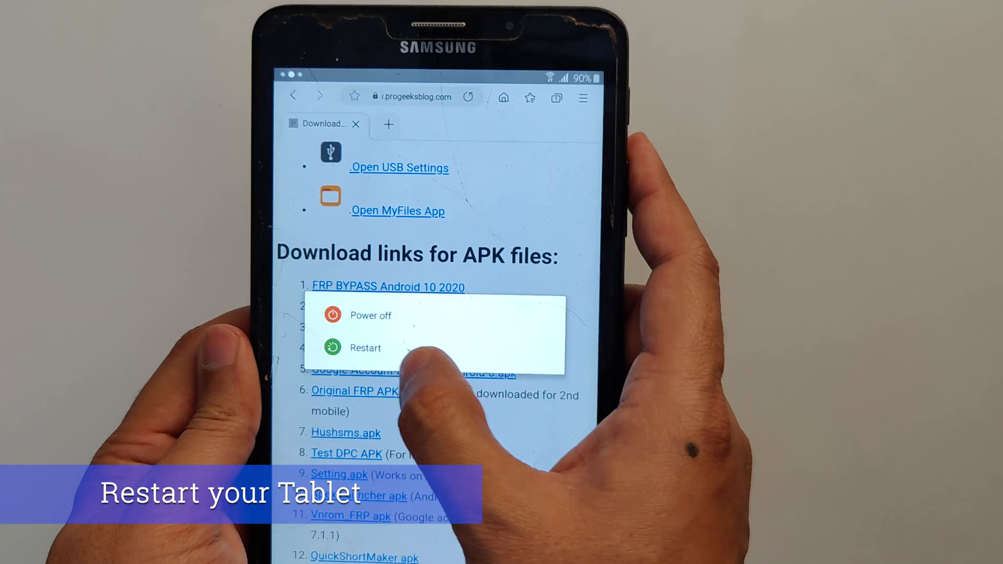
Restart the tablet from the power menu
click(366, 347)
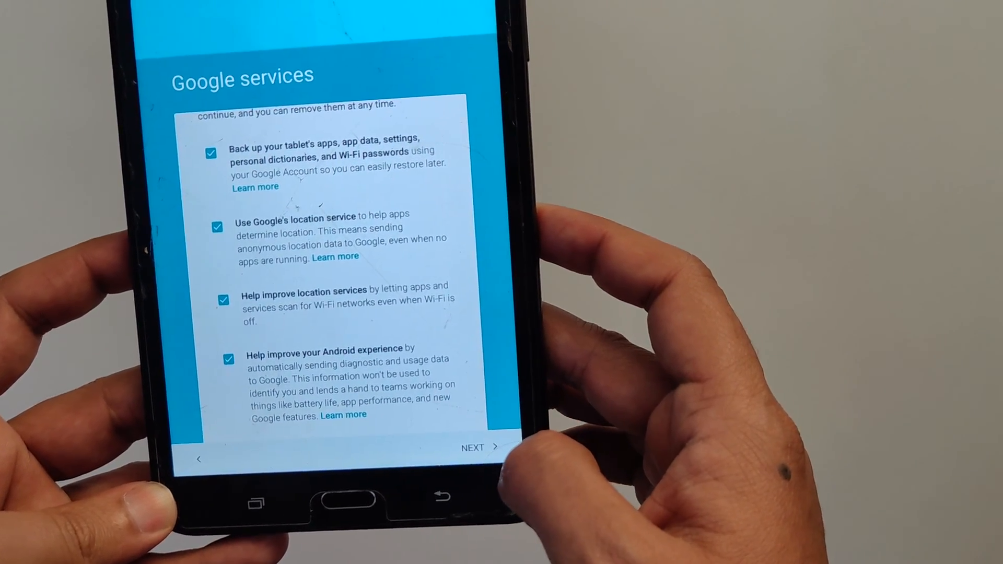
Accept the Google services options with all boxes checked and continue setup
click(476, 448)
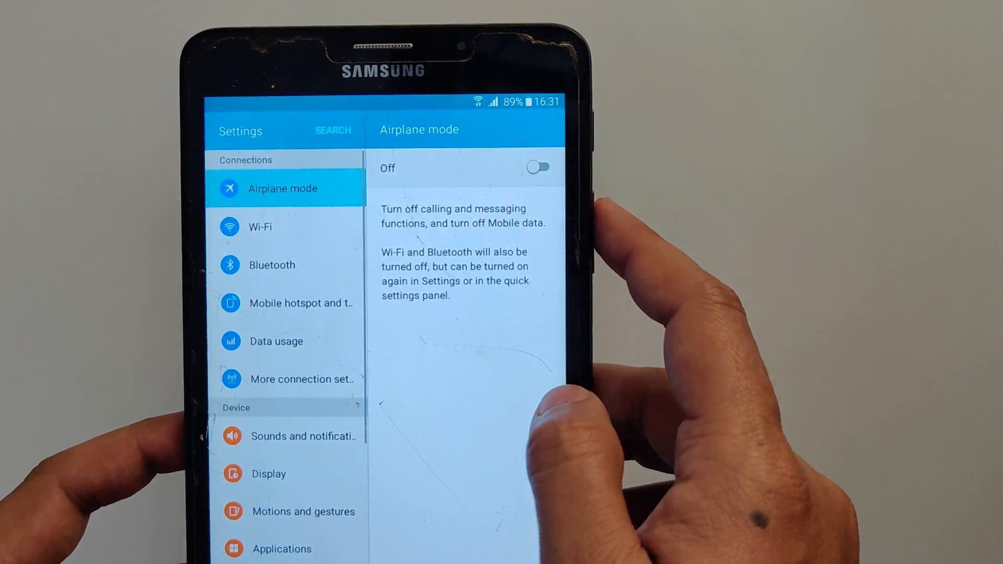
Scroll Settings to About device and show Software info with Android 5.1.1
scroll(down, 3)
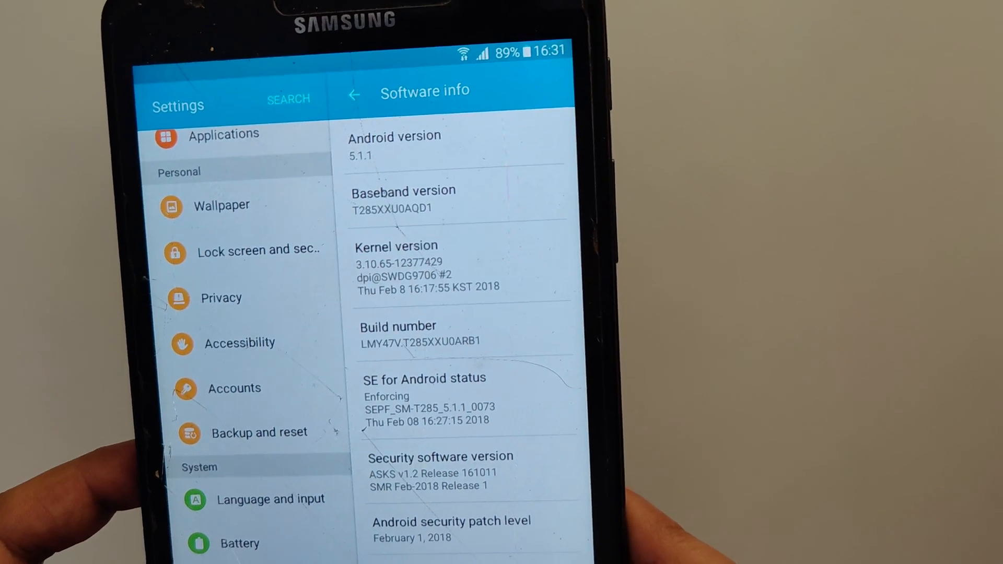
scroll(down, 3)
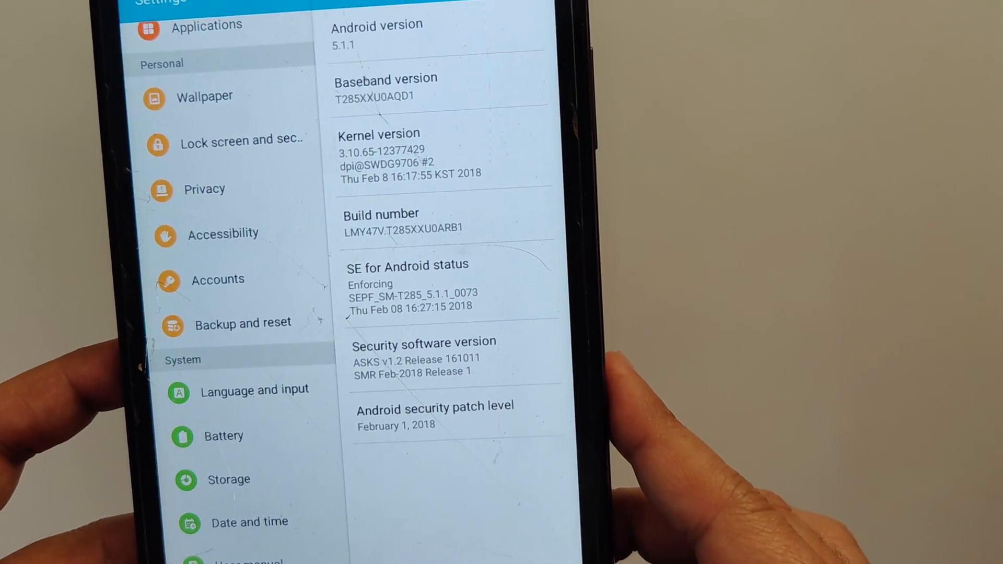